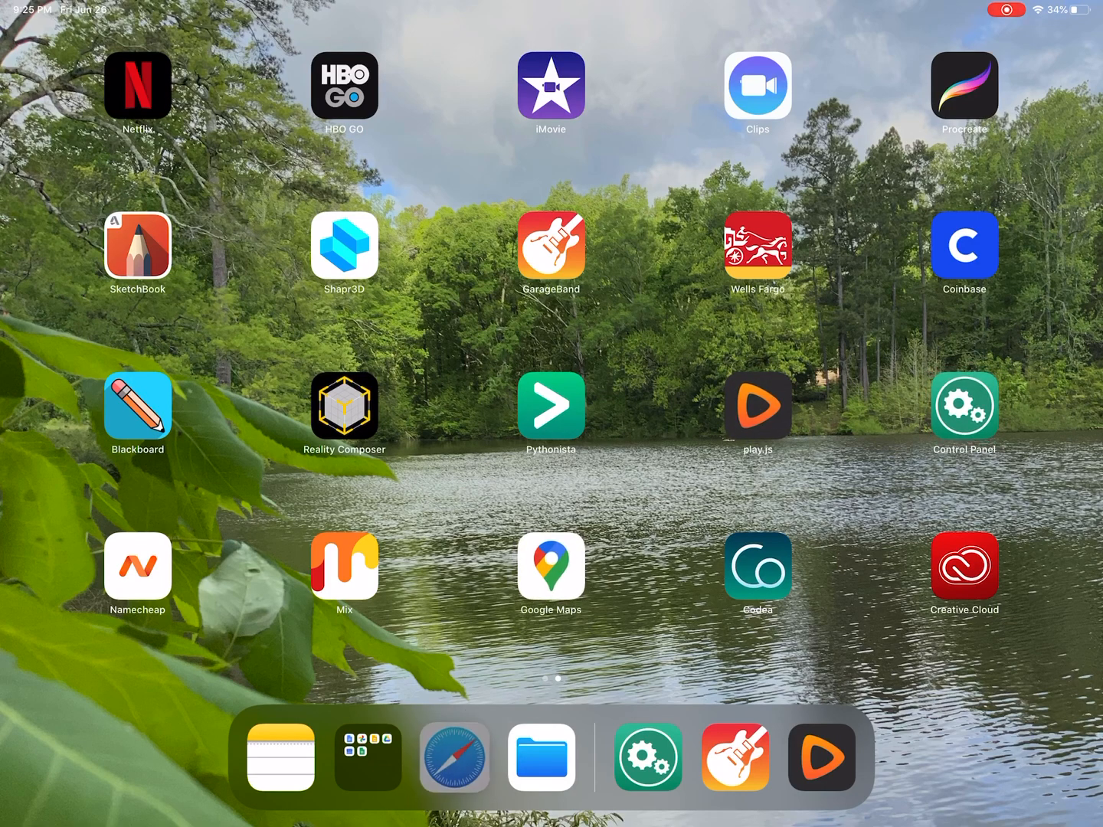
Open Safari and view the article on the 7 best cPanel hosting providers.
left_click(454, 757)
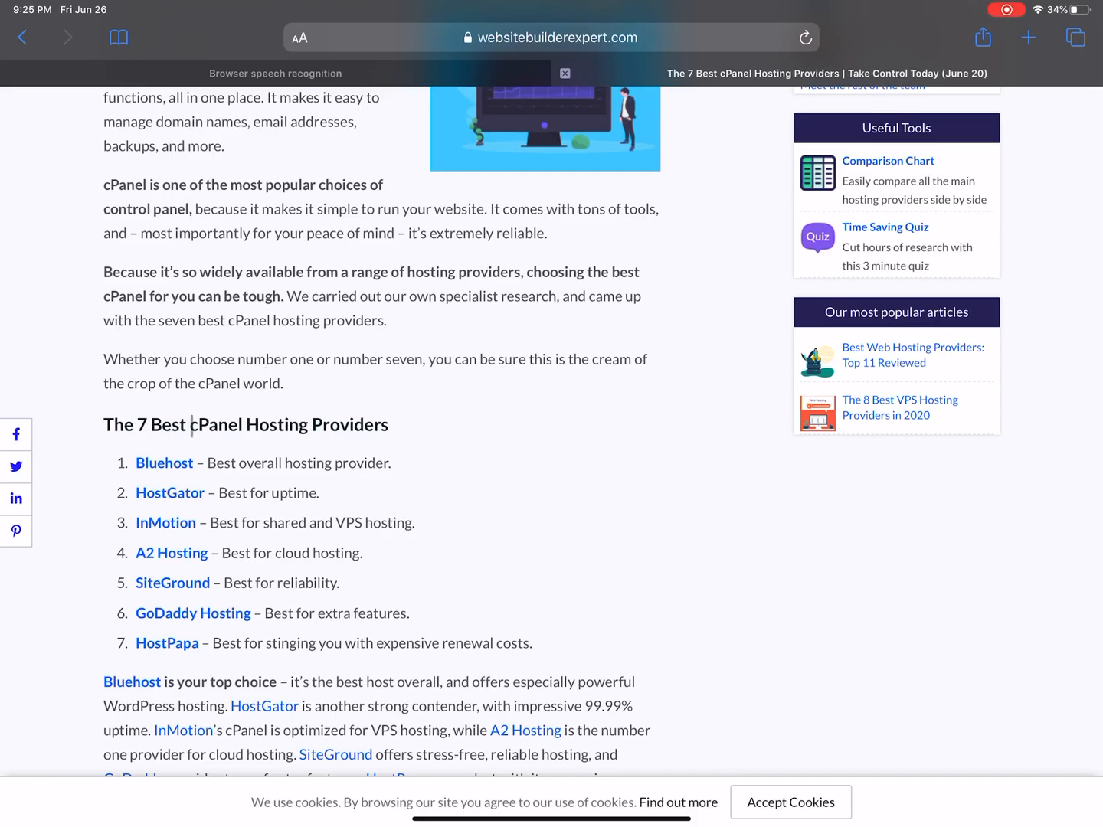
left_click(164, 463)
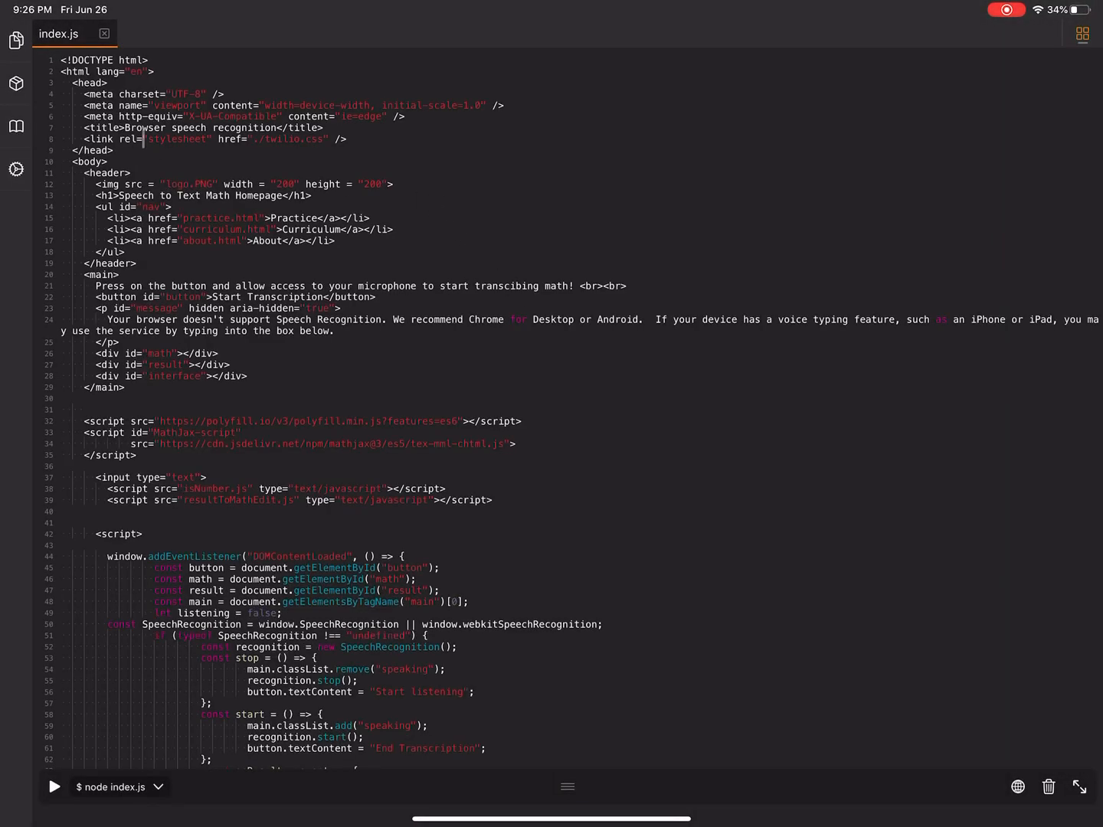
left_click(16, 39)
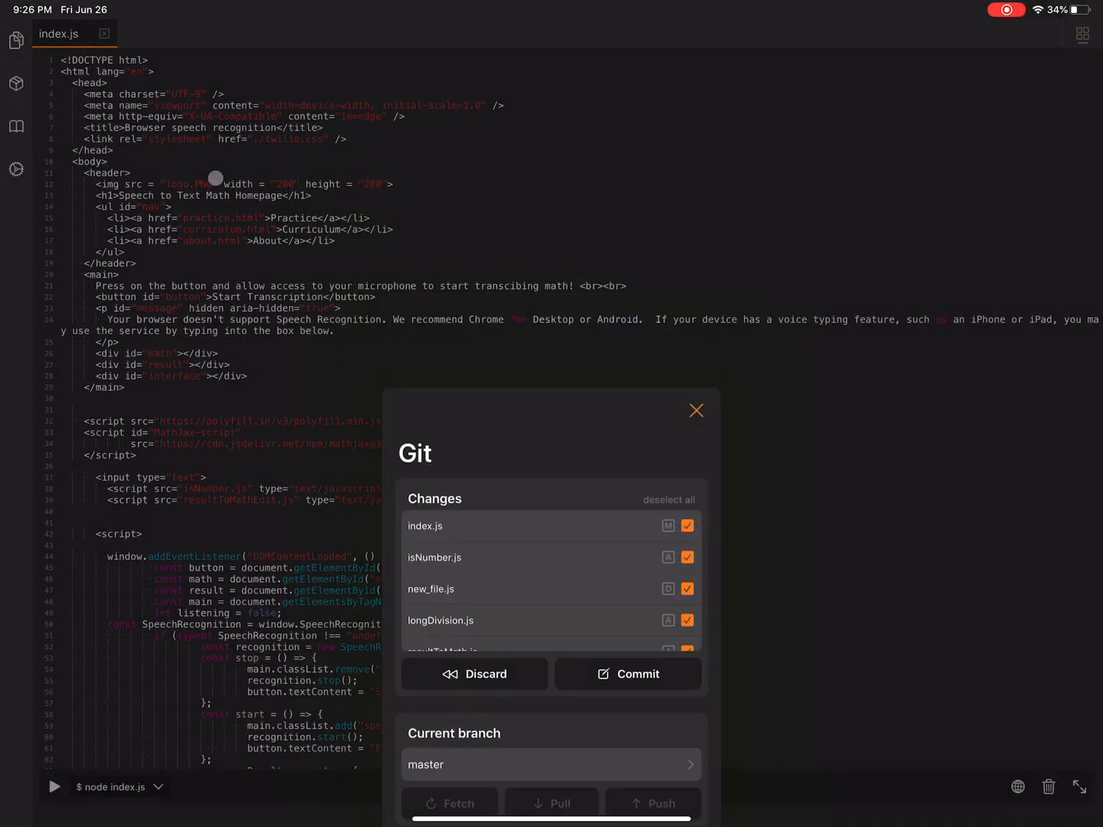
left_click(695, 409)
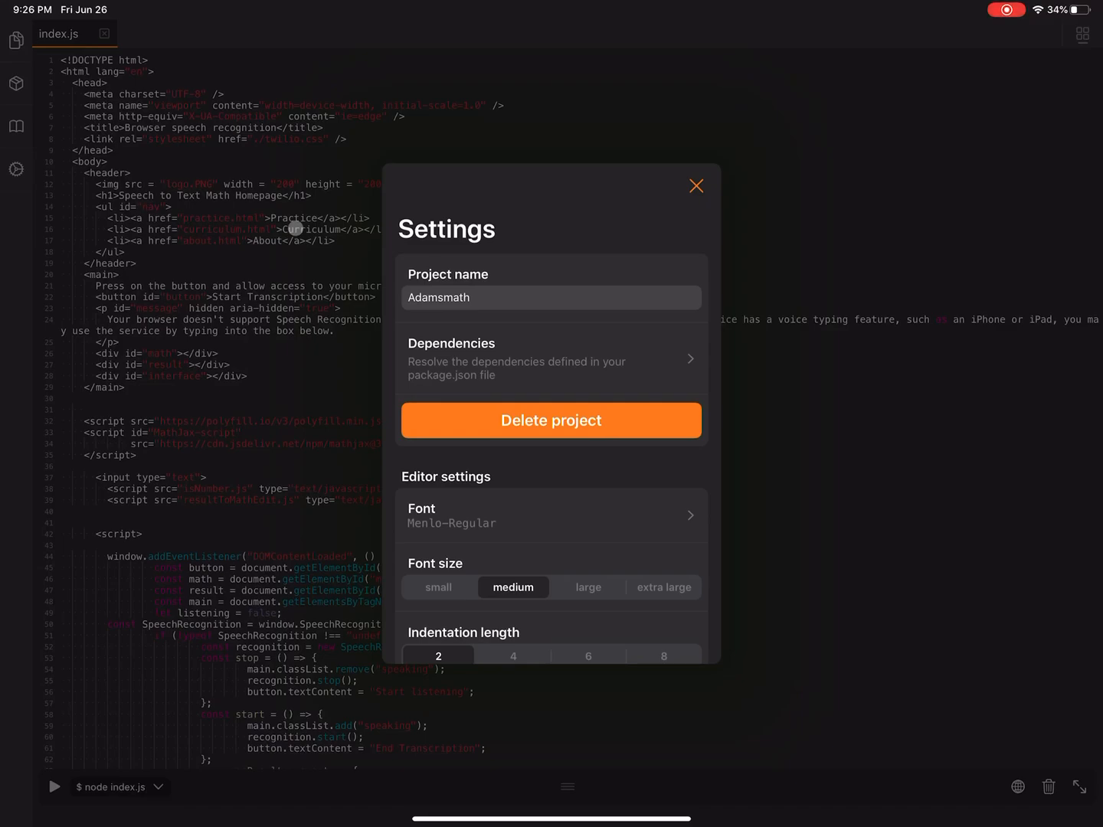
scroll("down", 3)
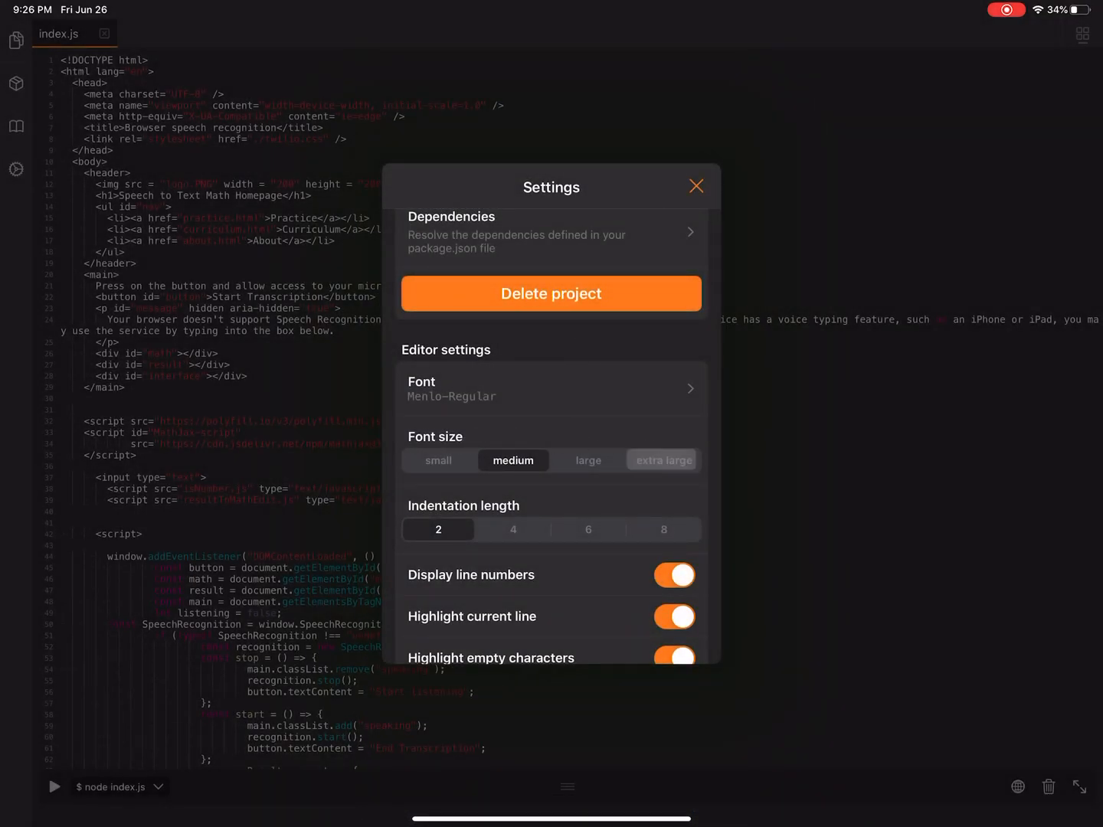
left_click(663, 529)
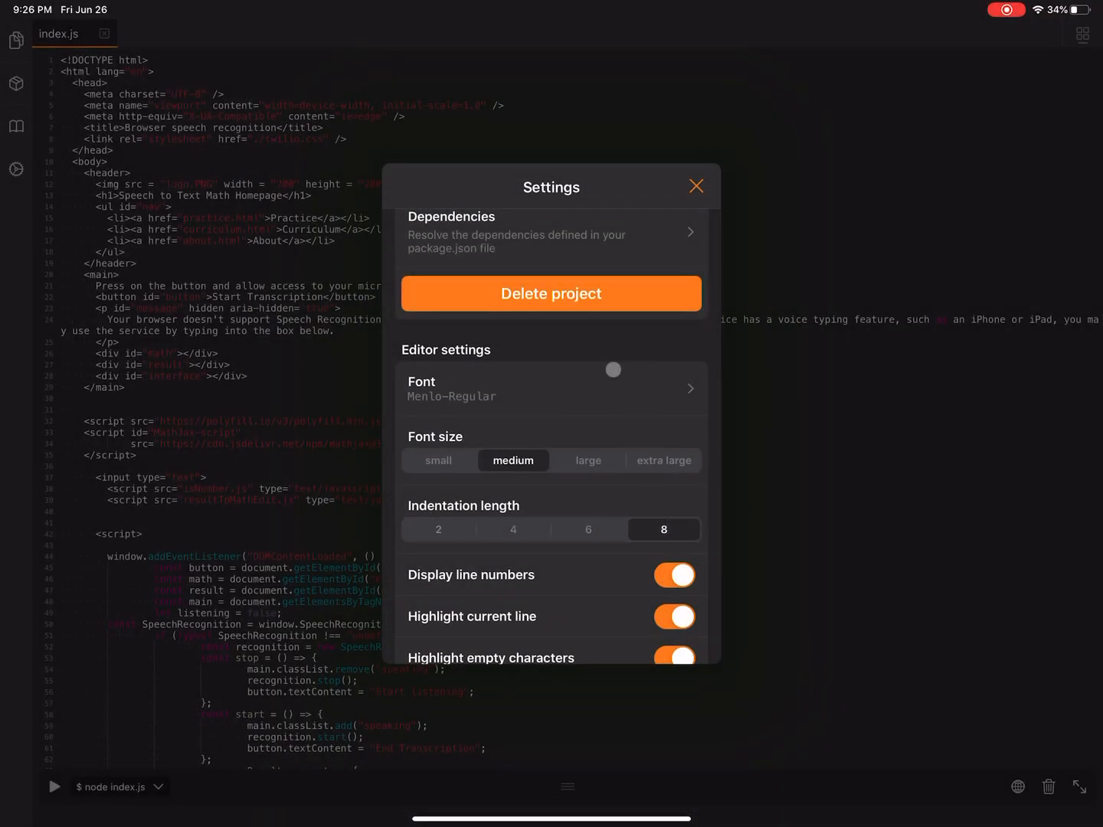
scroll("down", 3)
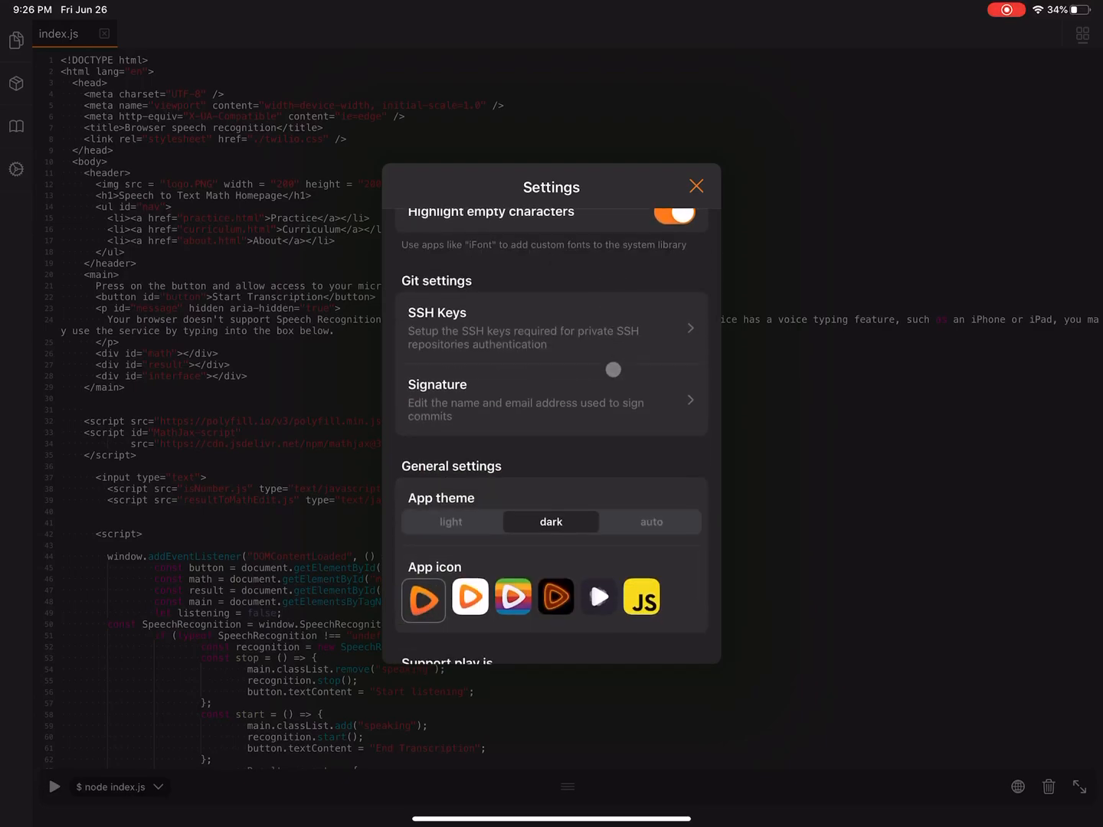
mouse_move(562, 412)
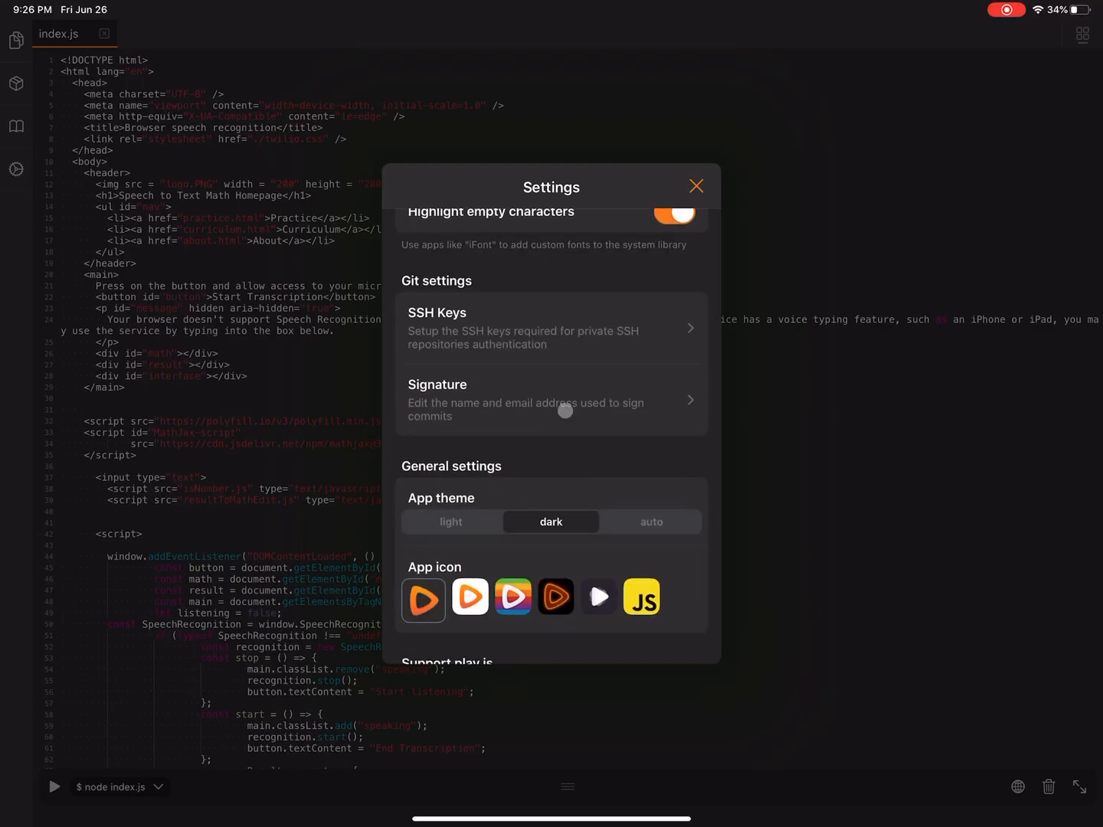
scroll("down", 3)
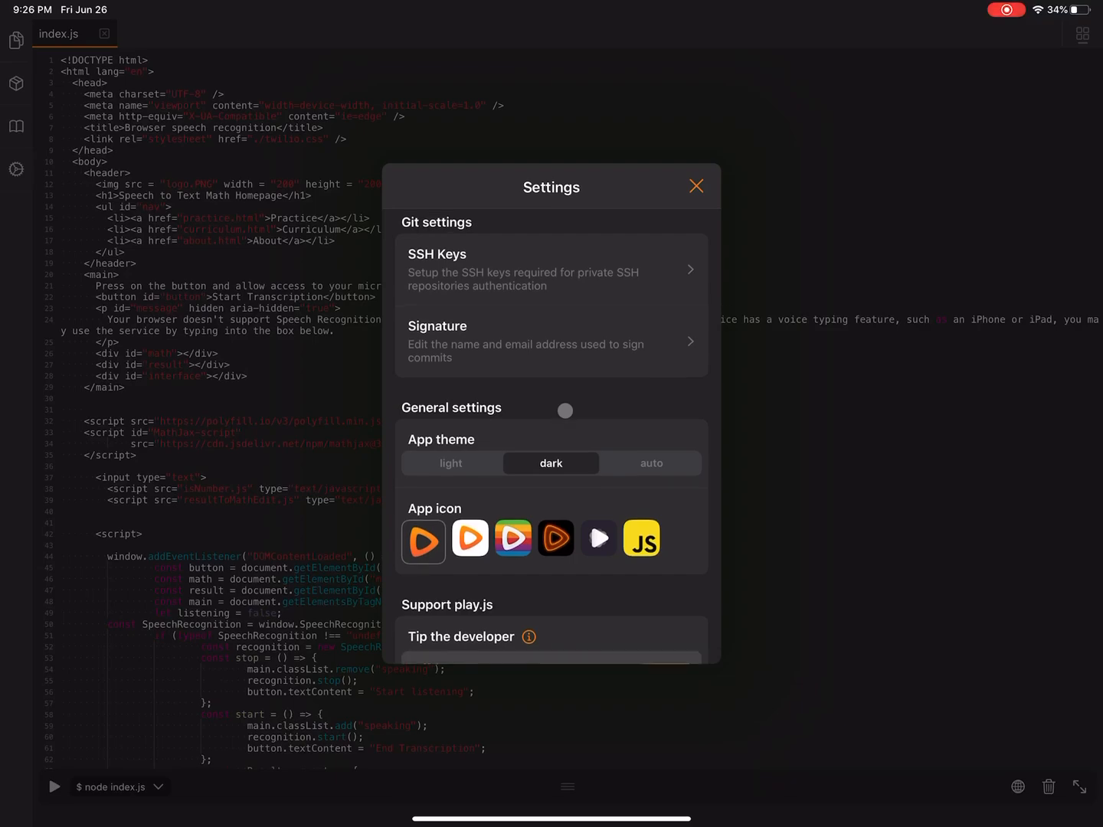
scroll("down", 3)
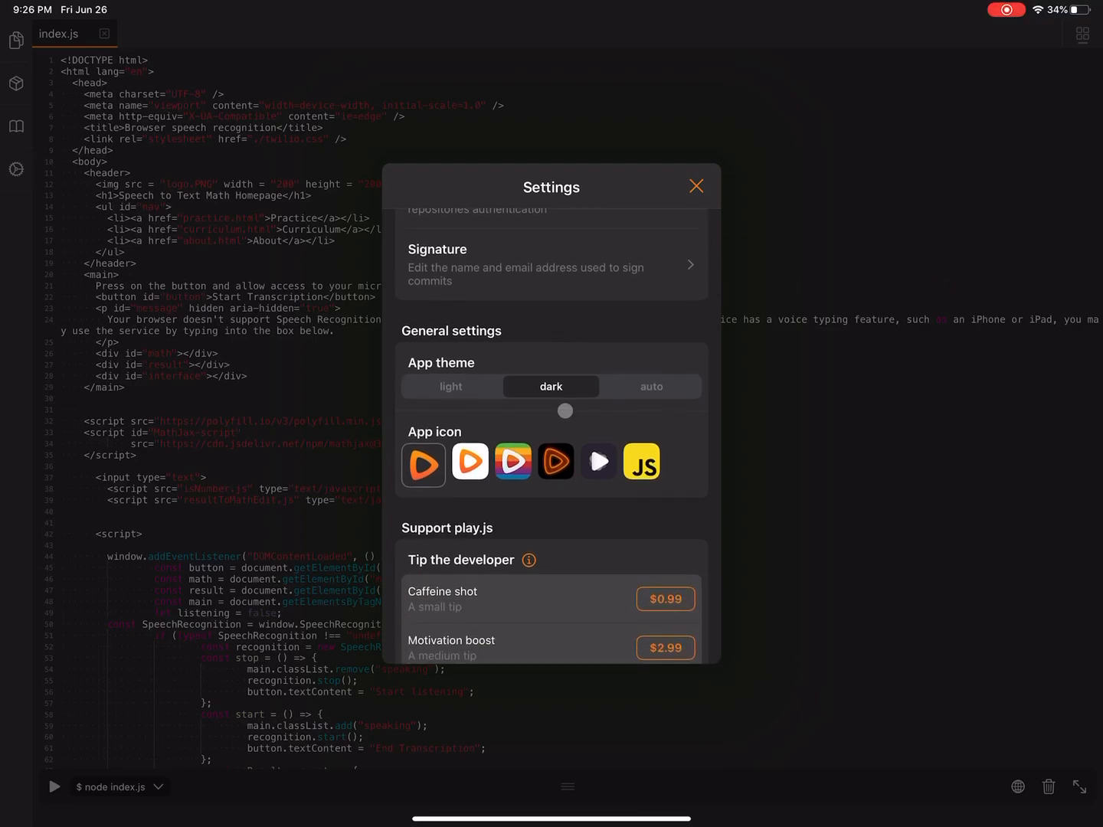
scroll("down", 3)
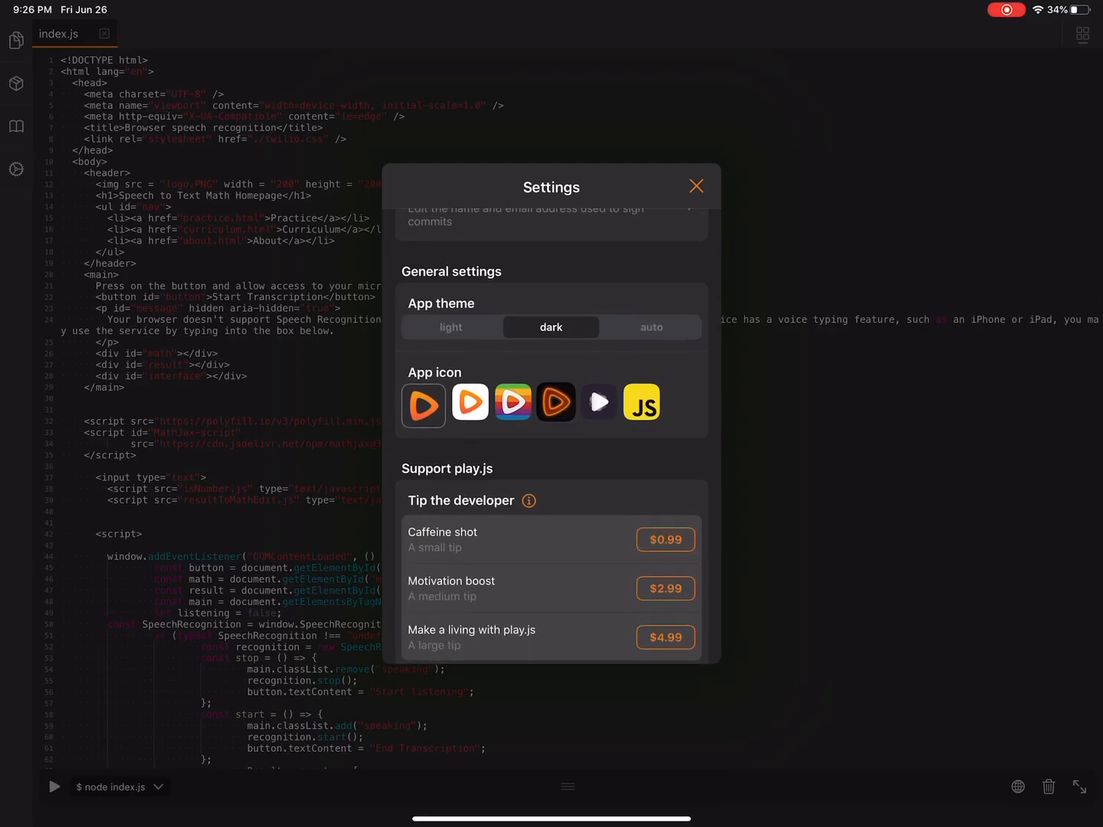
left_click(556, 403)
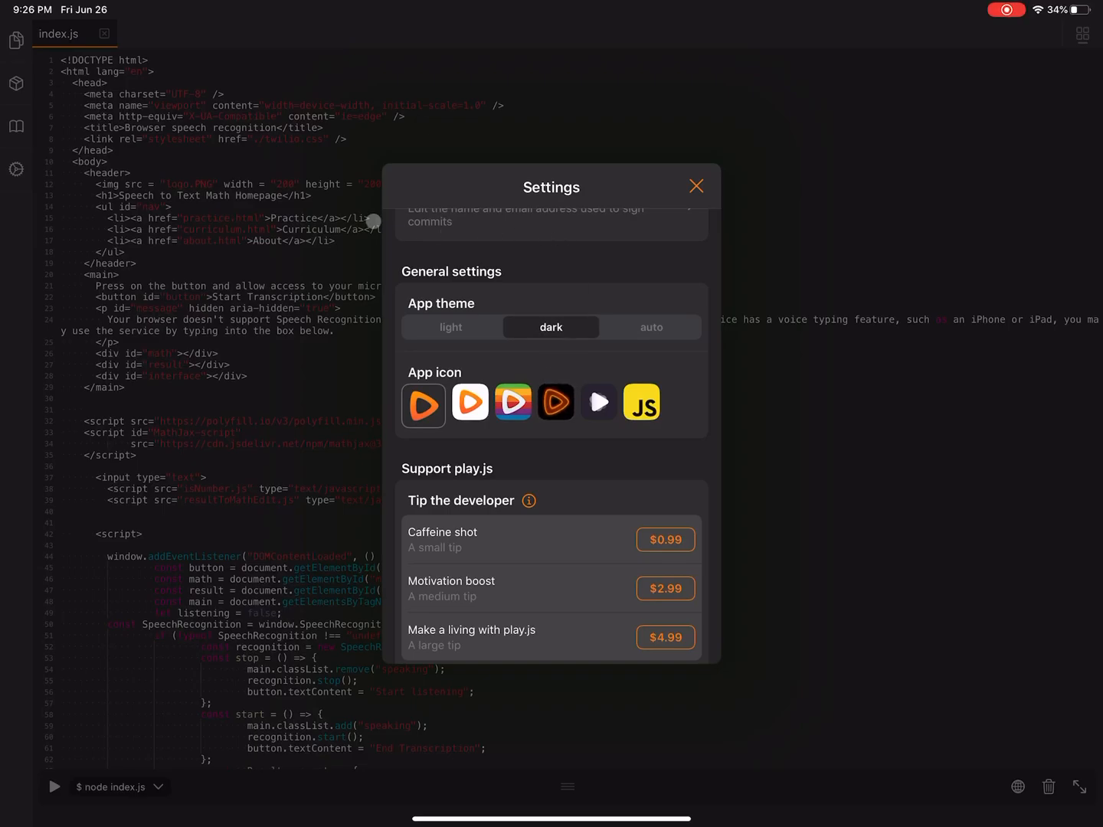
left_click(695, 185)
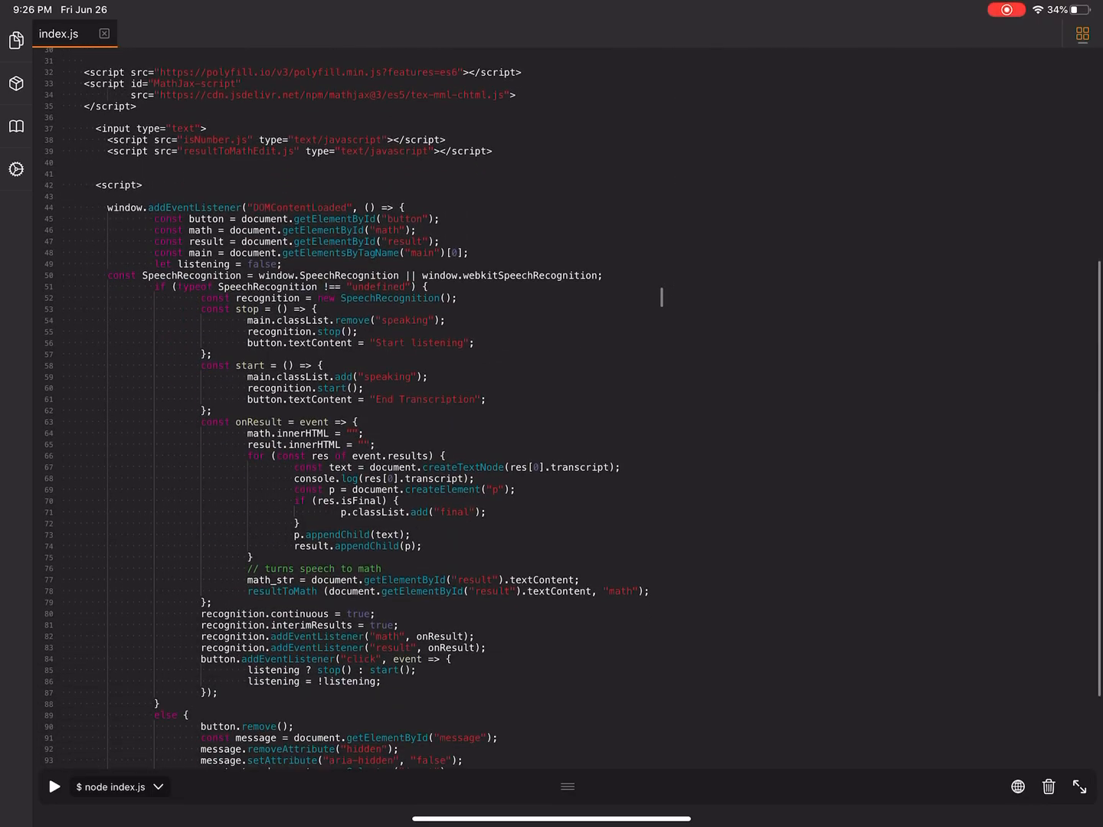
scroll("down", 3)
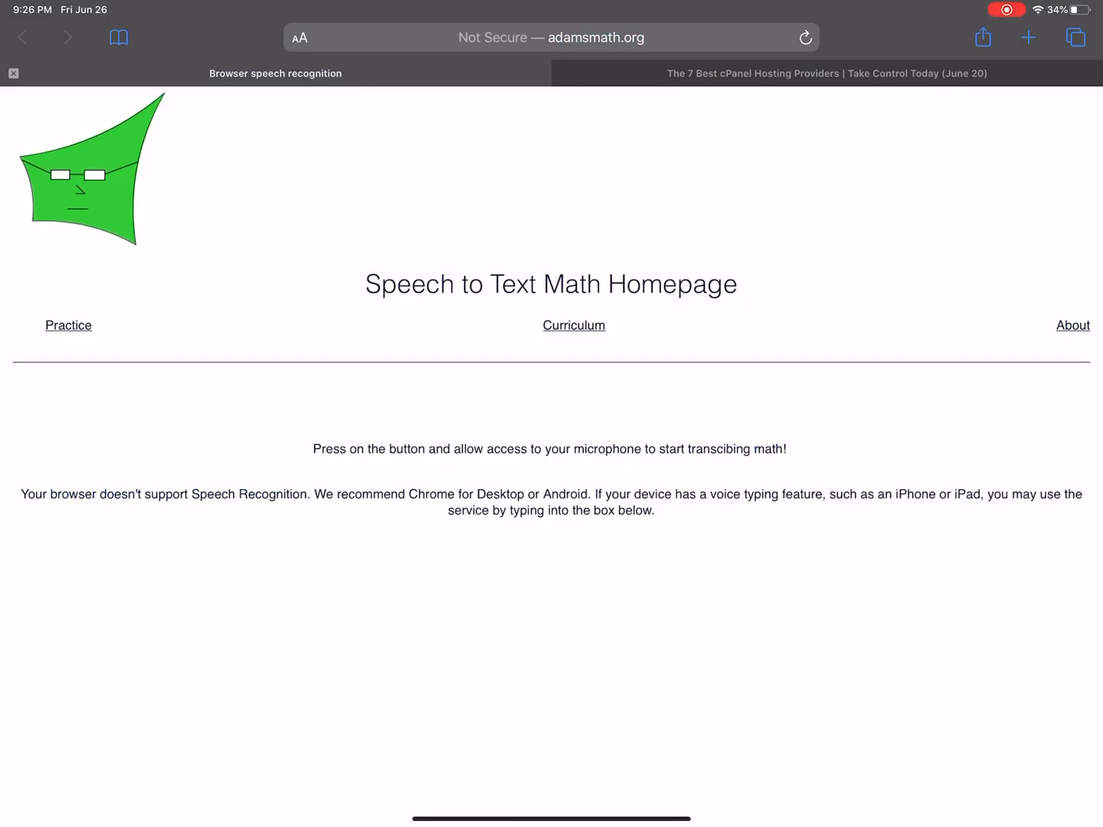
Scroll through the adamsmath.org Speech to Text Math homepage in Safari.
scroll("down", 3)
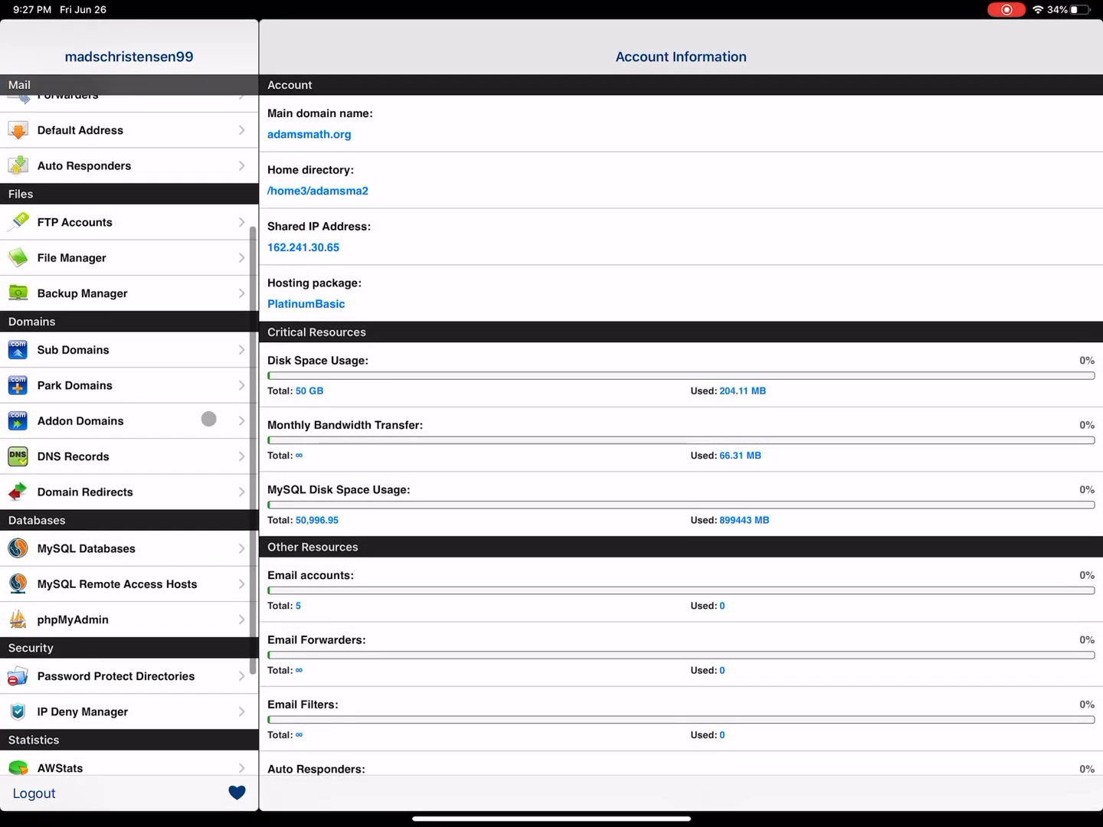
Connect the File Manager over HTTP and browse the /public_html/ folder.
scroll("down", 3)
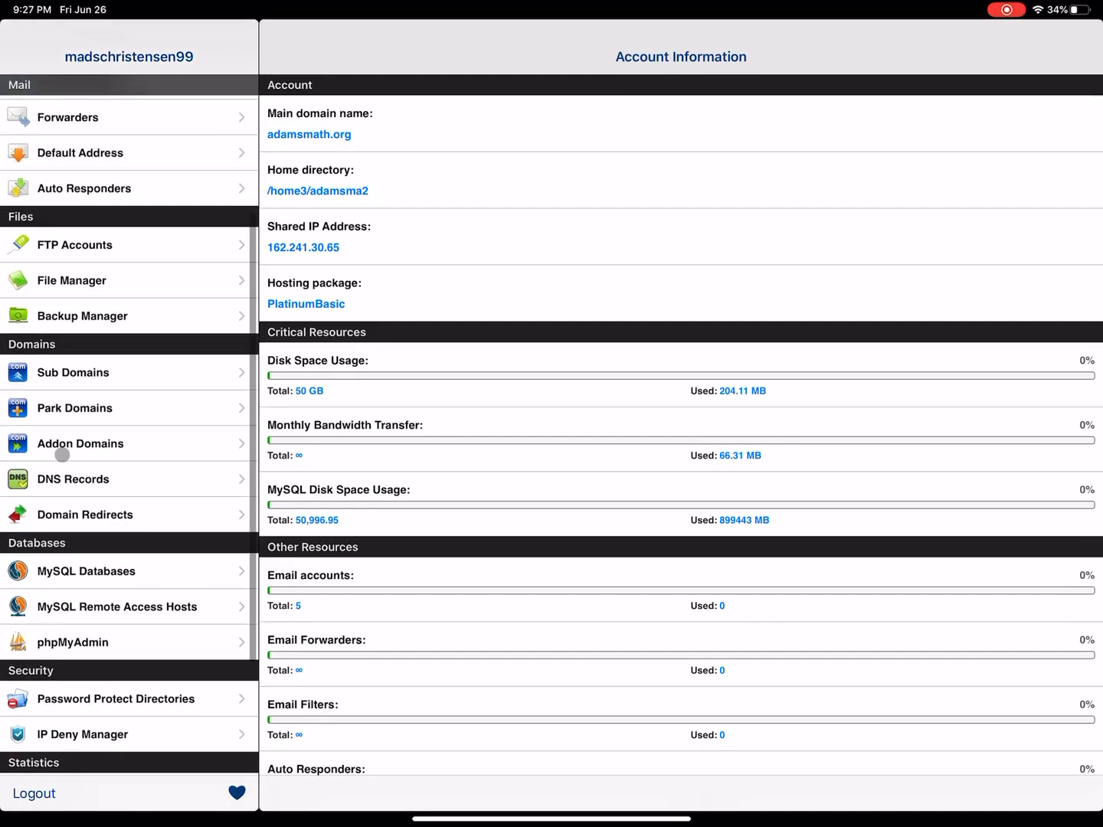
left_click(71, 281)
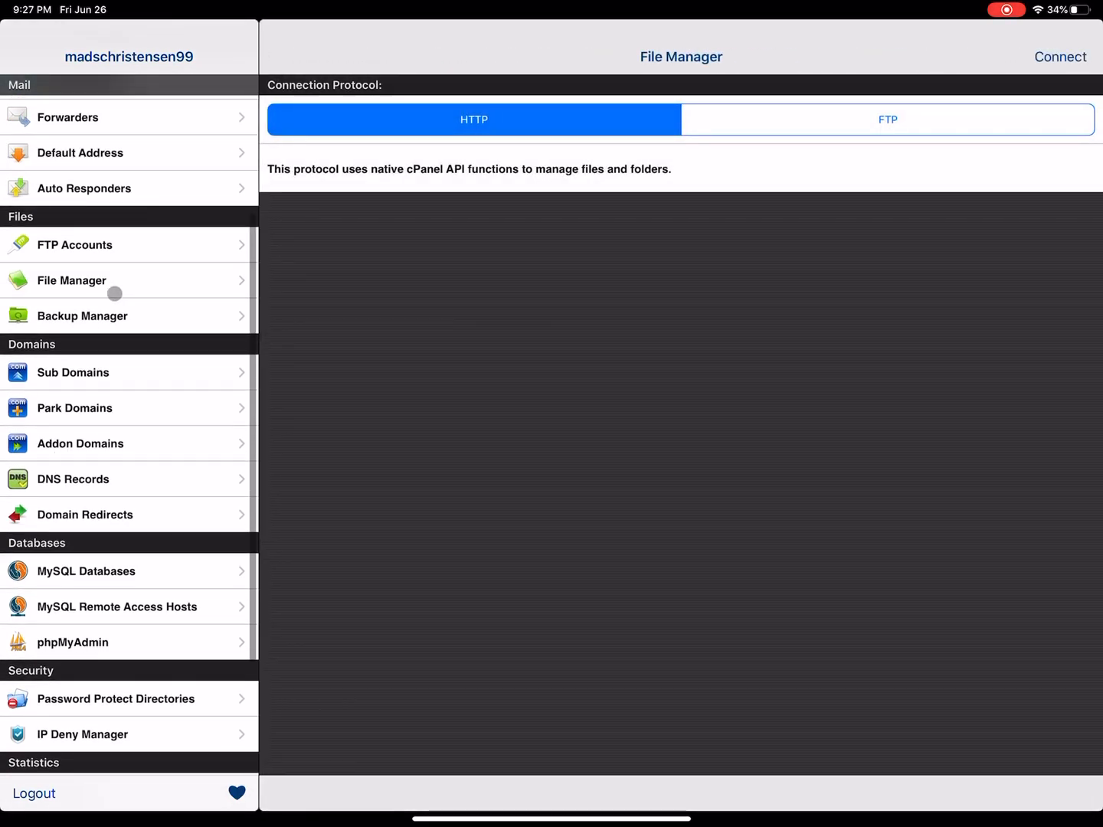
left_click(1060, 57)
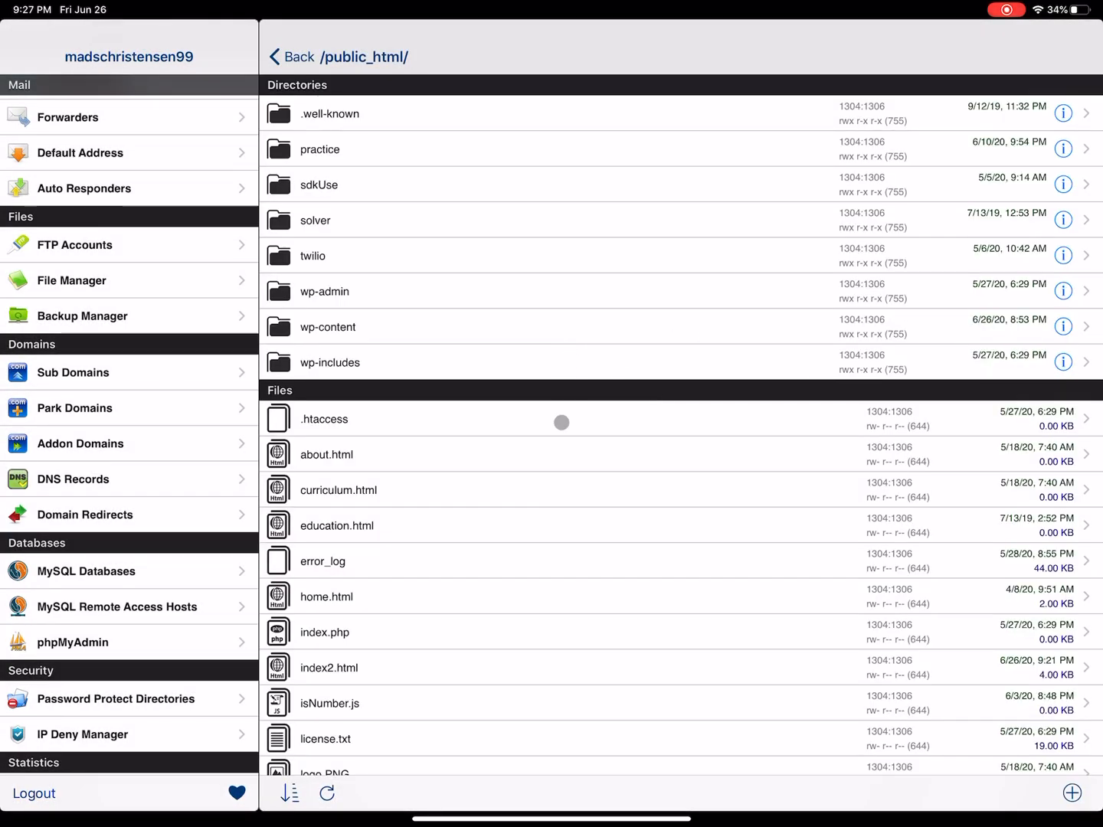
scroll("down", 3)
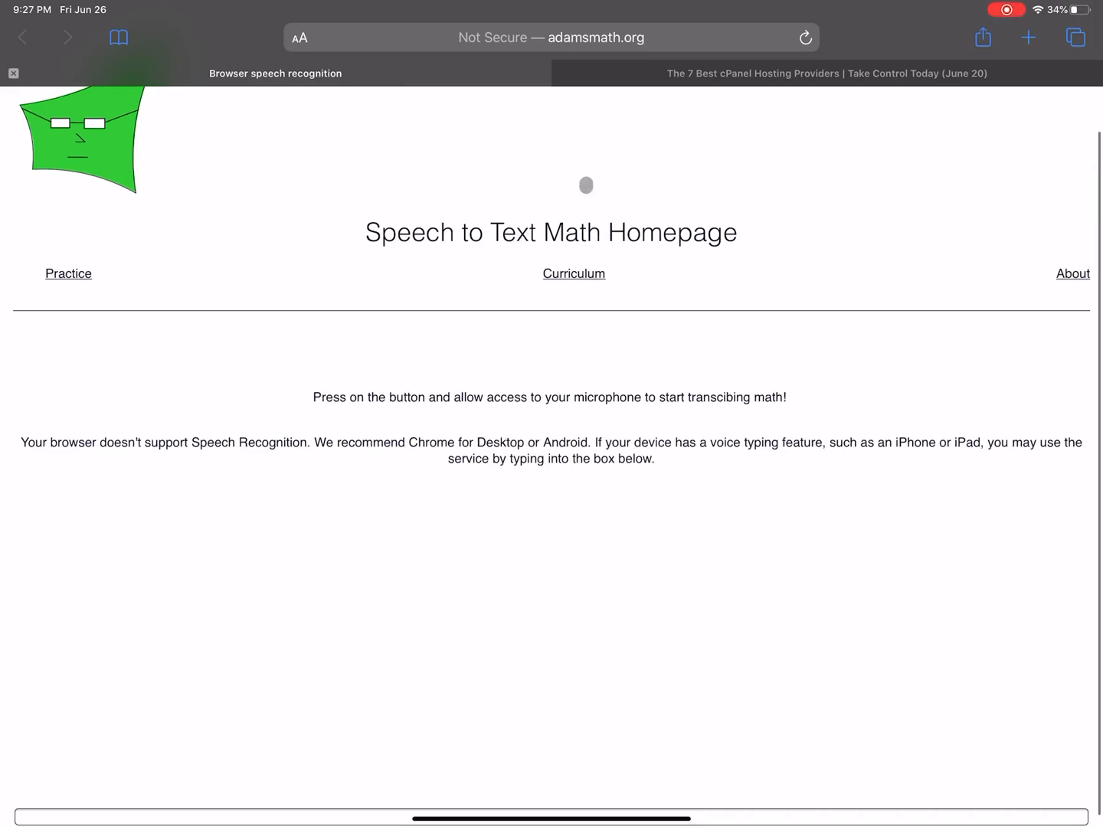
left_click(550, 37)
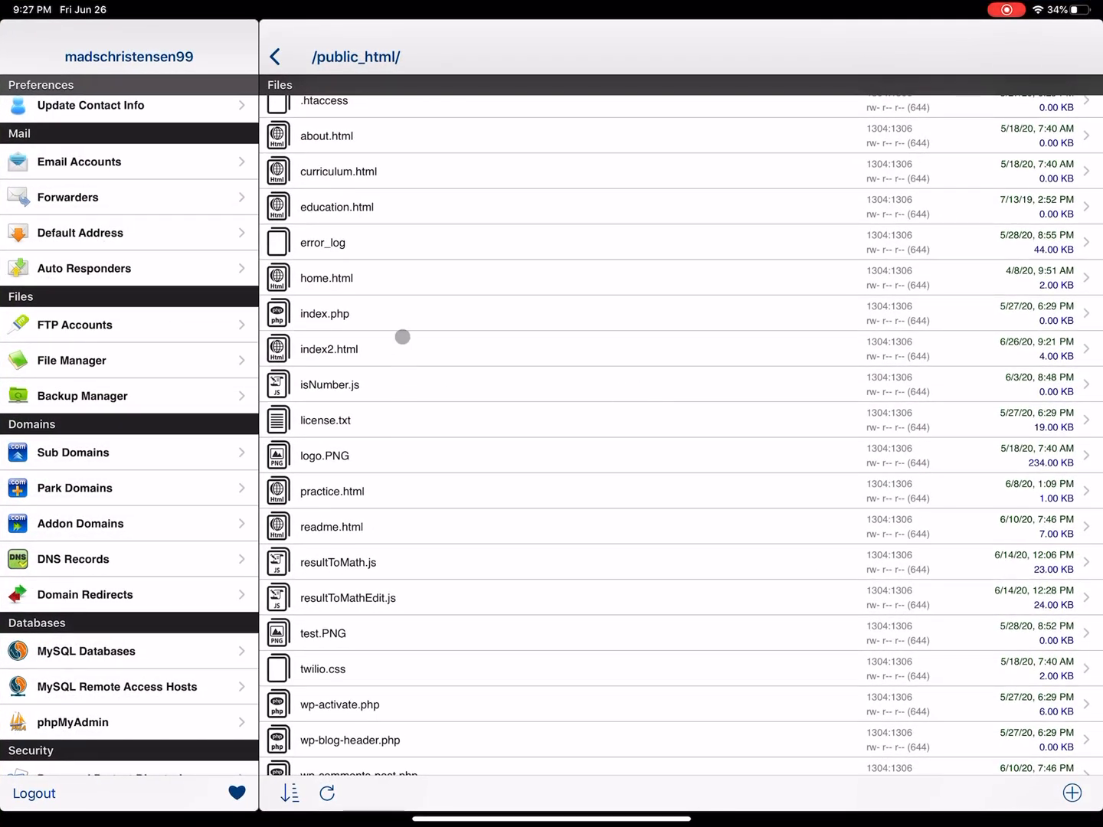
Open index2.html from /public_html/ in the Control Panel editor.
left_click(329, 348)
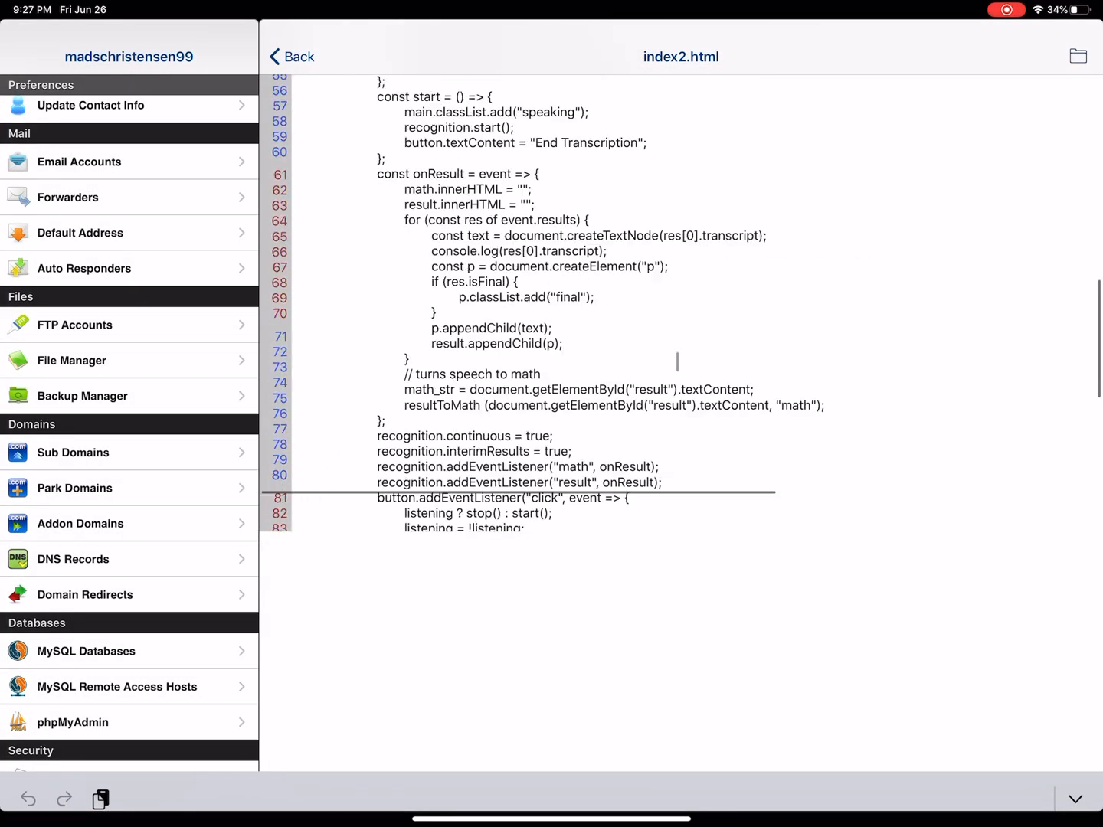
scroll("down", 3)
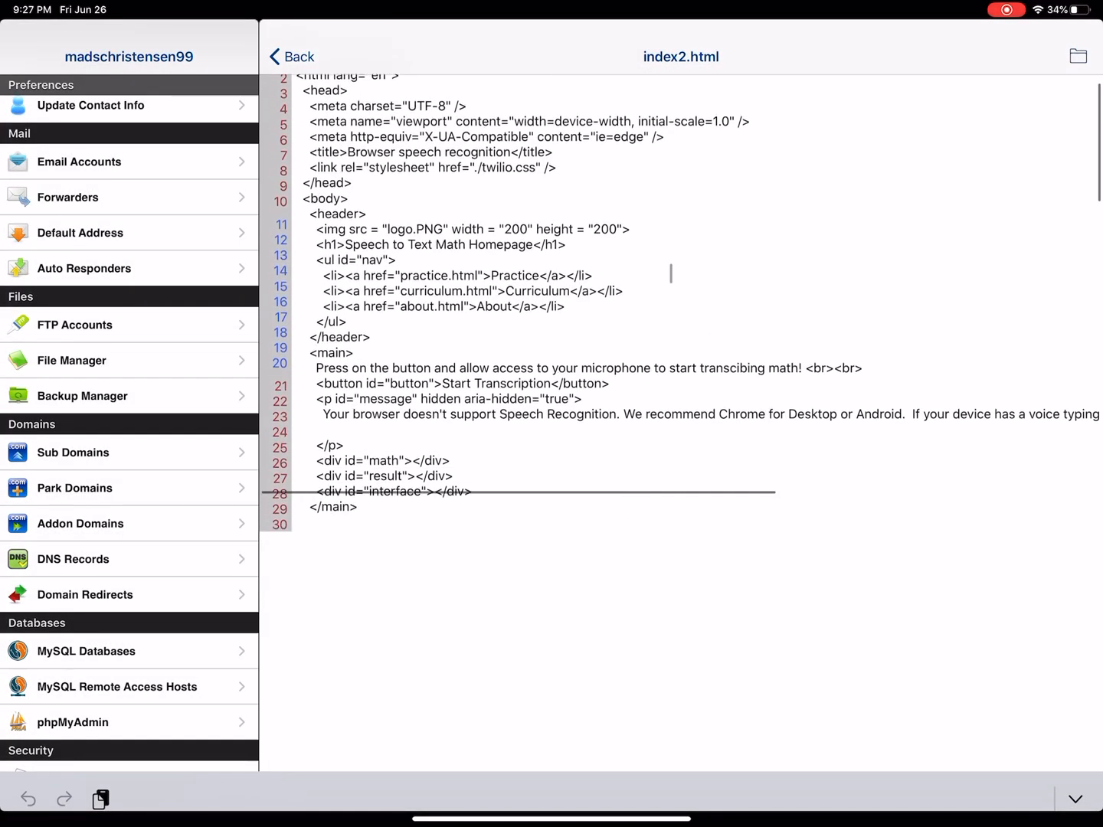
scroll("down", 3)
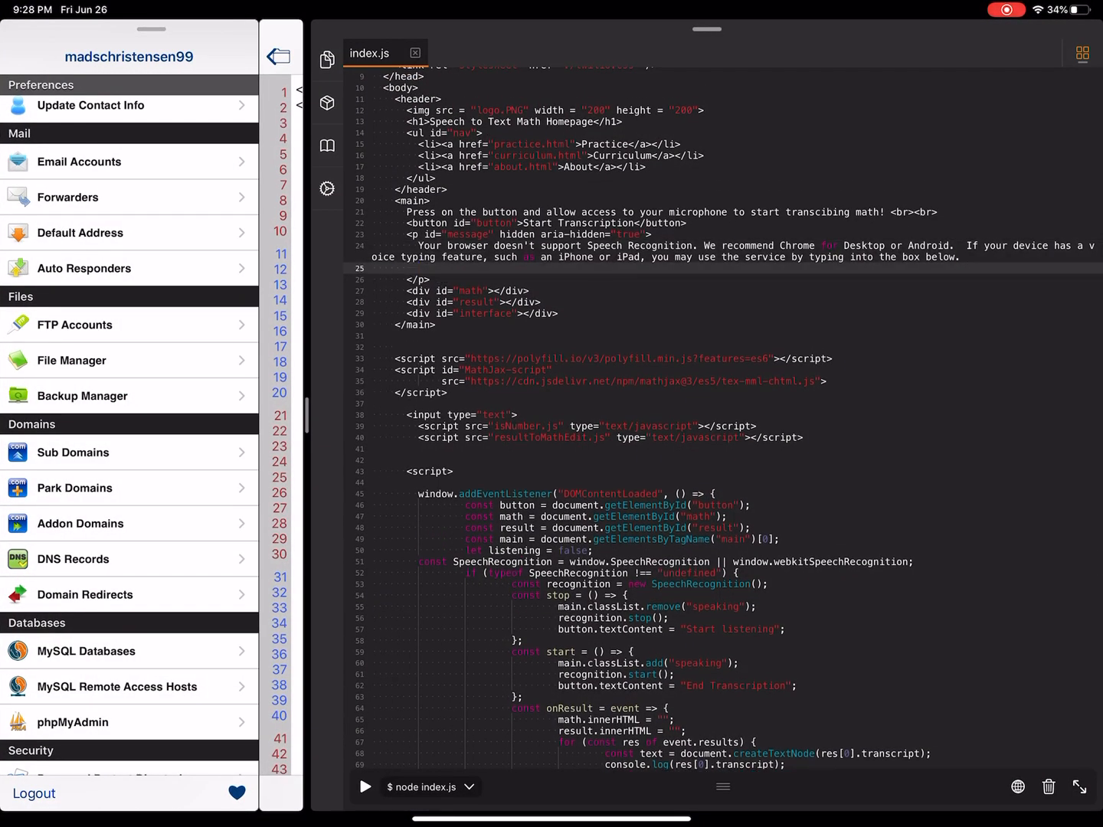
Type 'Hello youtube!' on line 25 of index.js and paste the code into index2.html.
type("Hello yo")
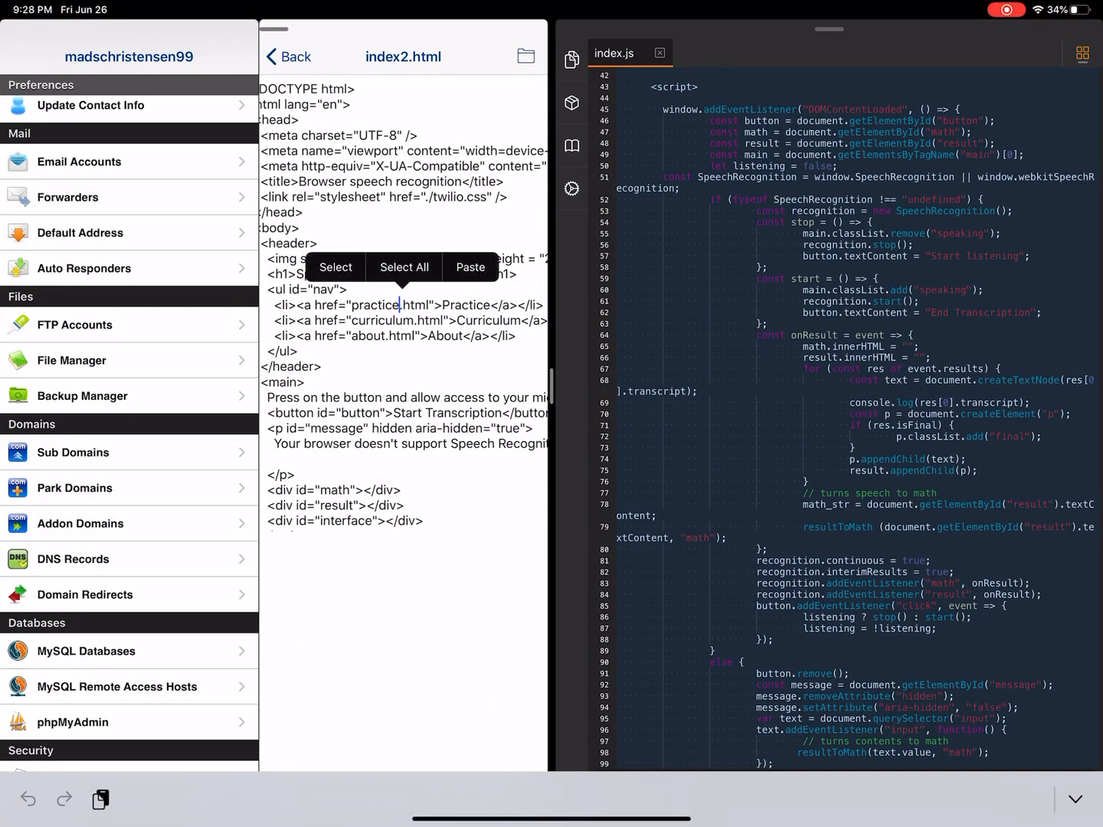
scroll("down", 3)
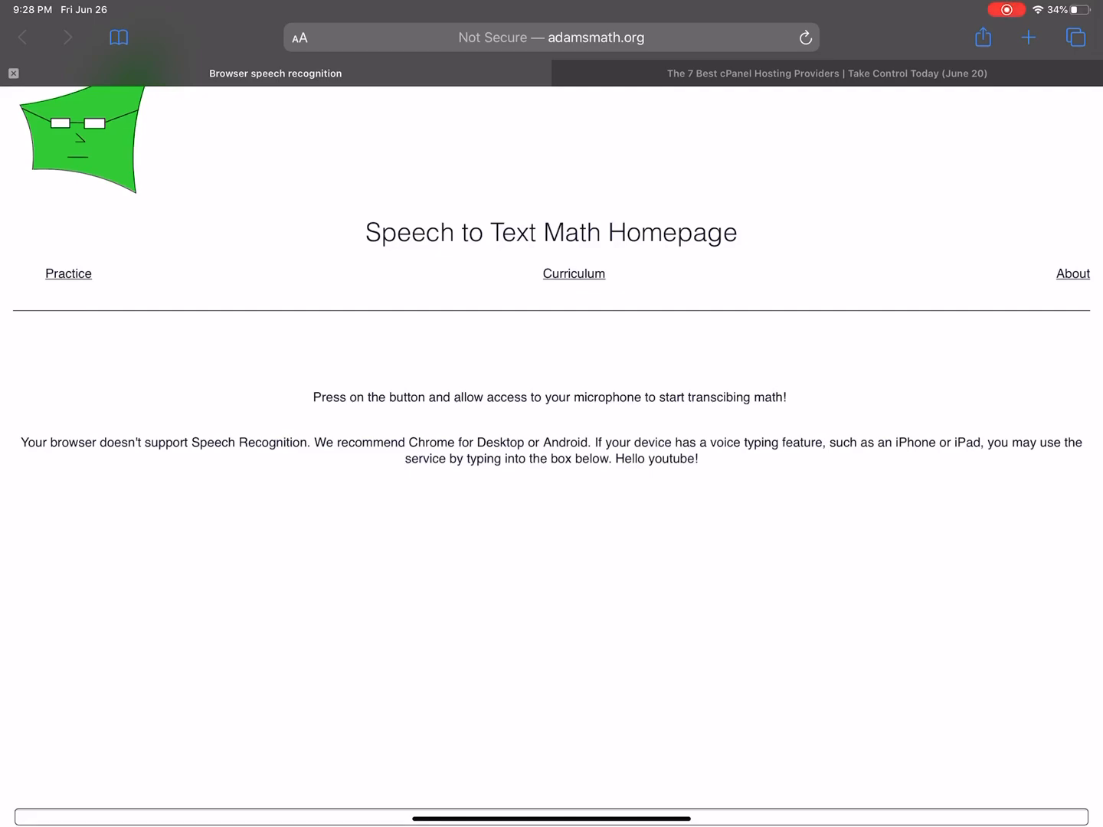
Refresh adamsmath.org and scroll to the 'Hello youtube!' text.
scroll("down", 3)
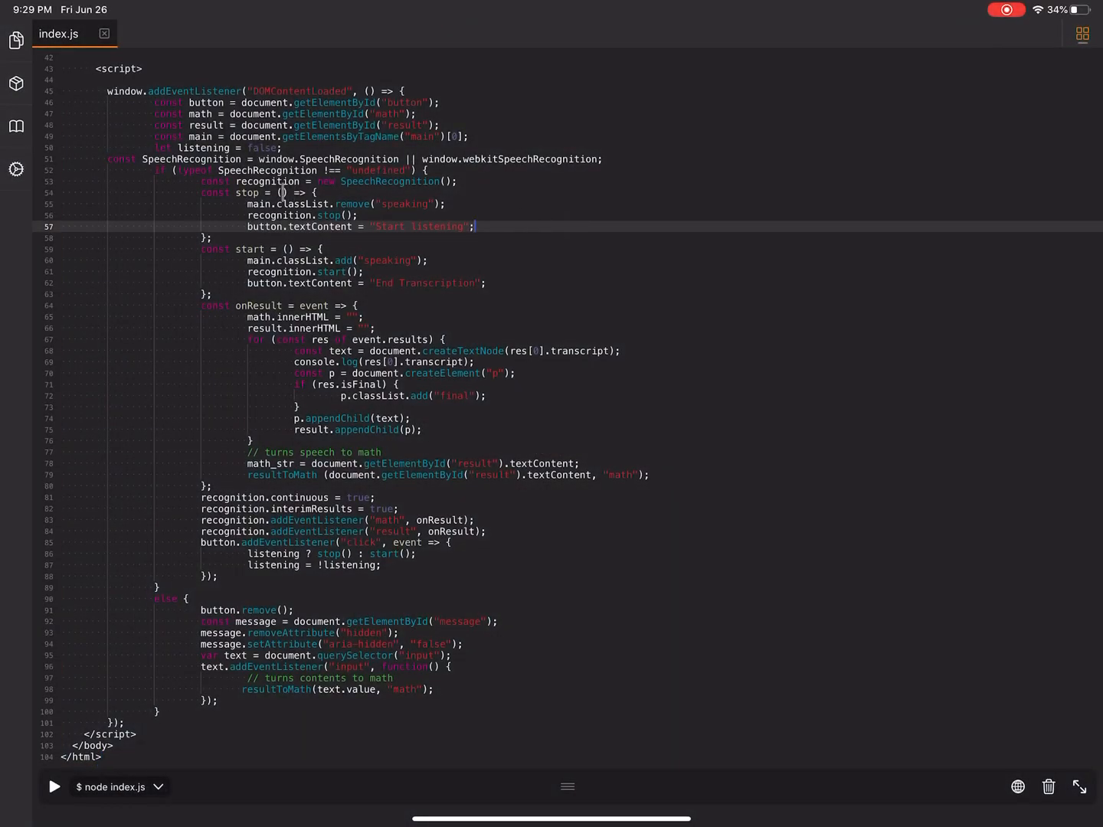
Open resultToMathEdit.js from the project file list and scroll through its code.
left_click(16, 40)
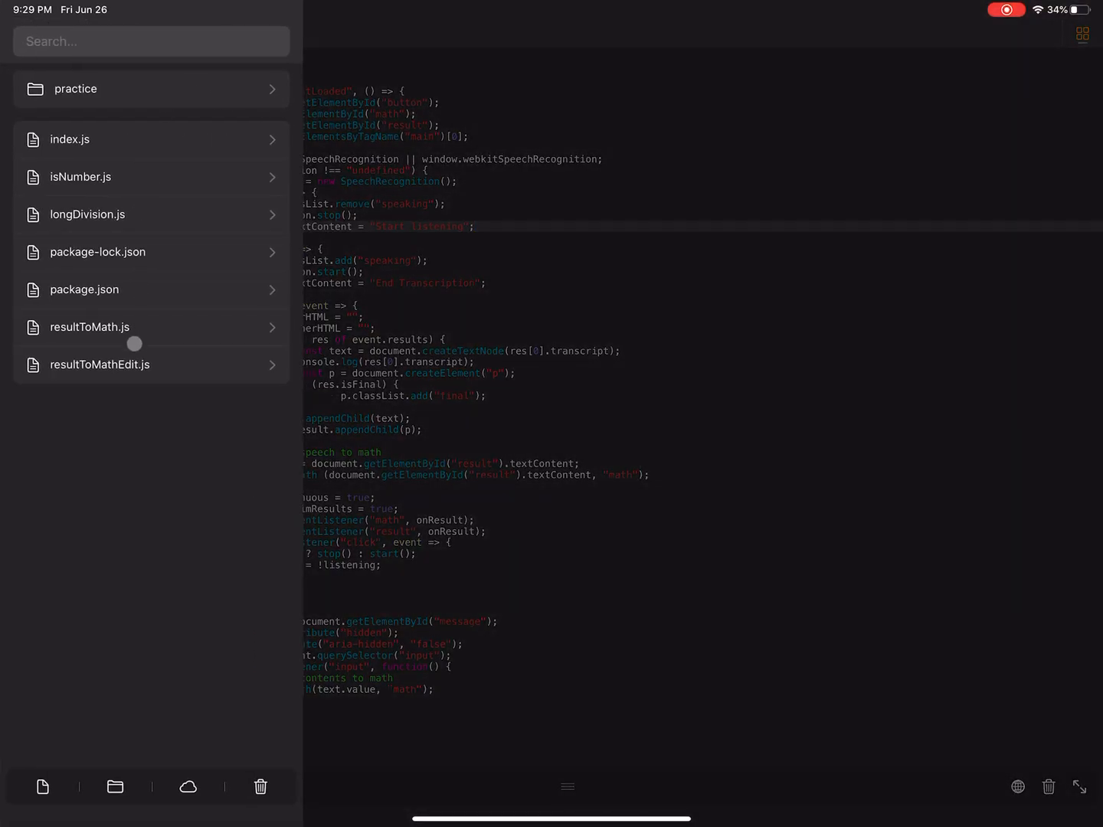
left_click(100, 364)
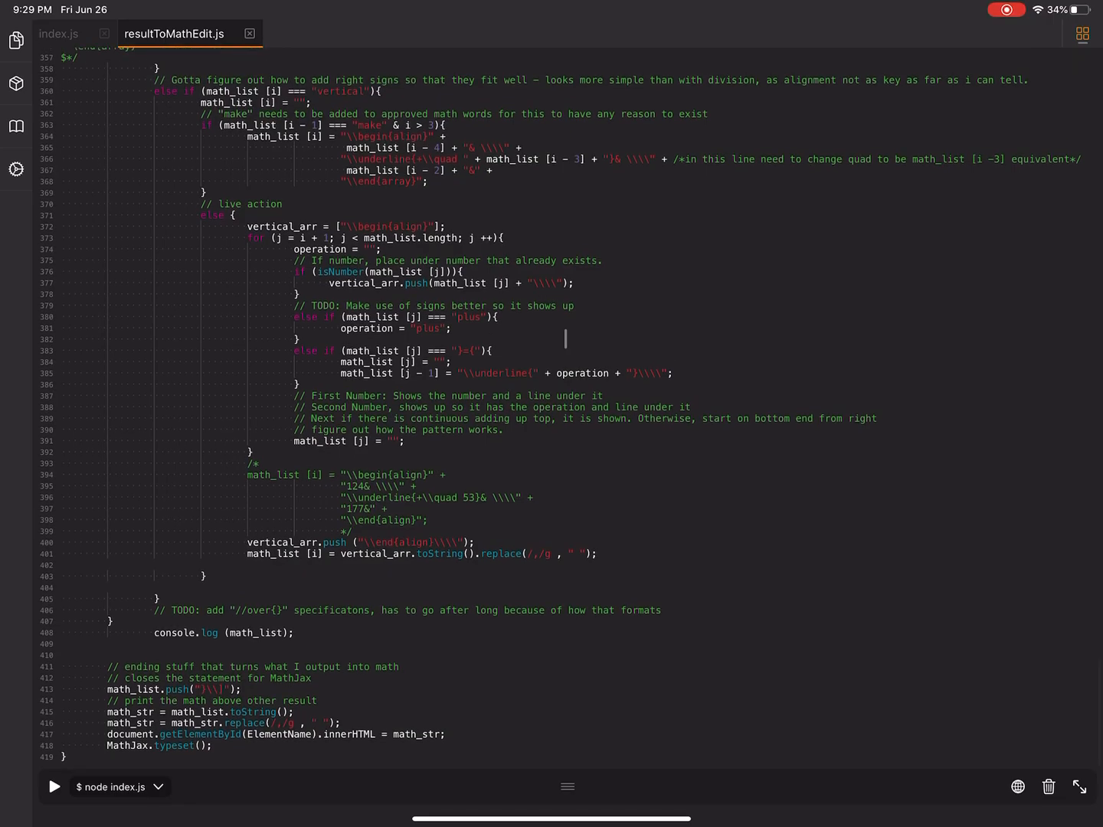
scroll("up", 3)
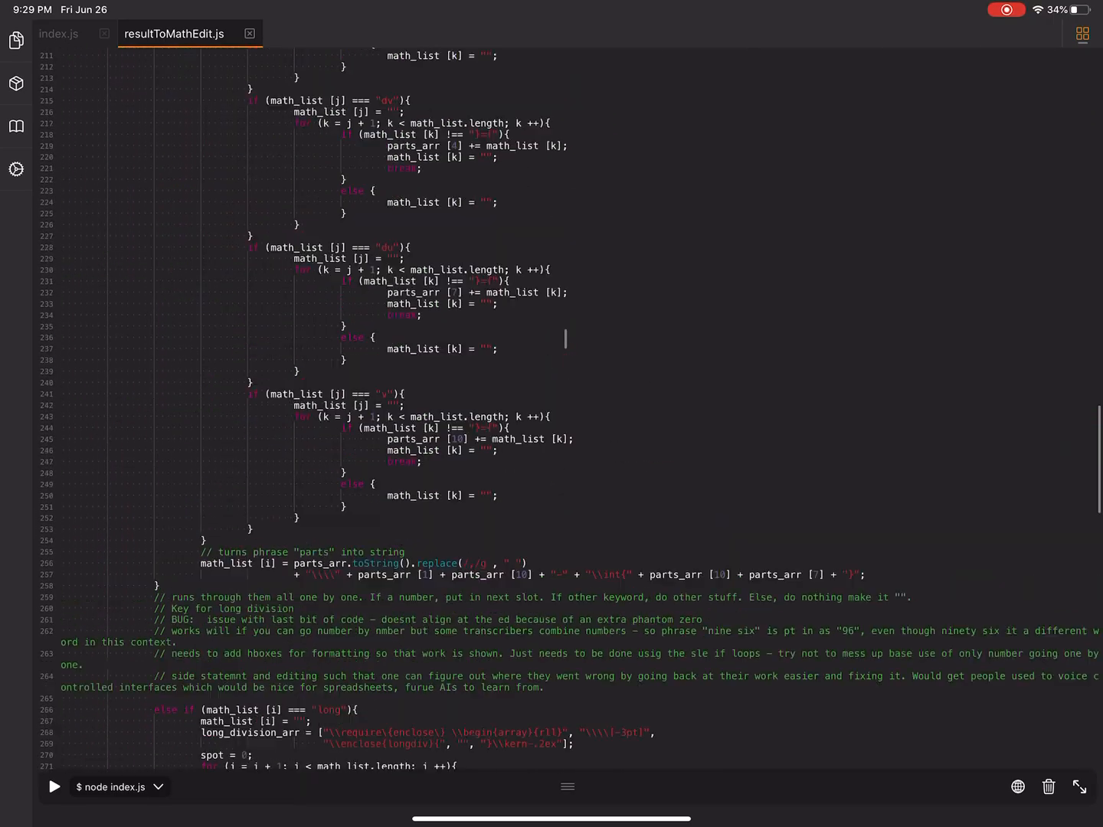